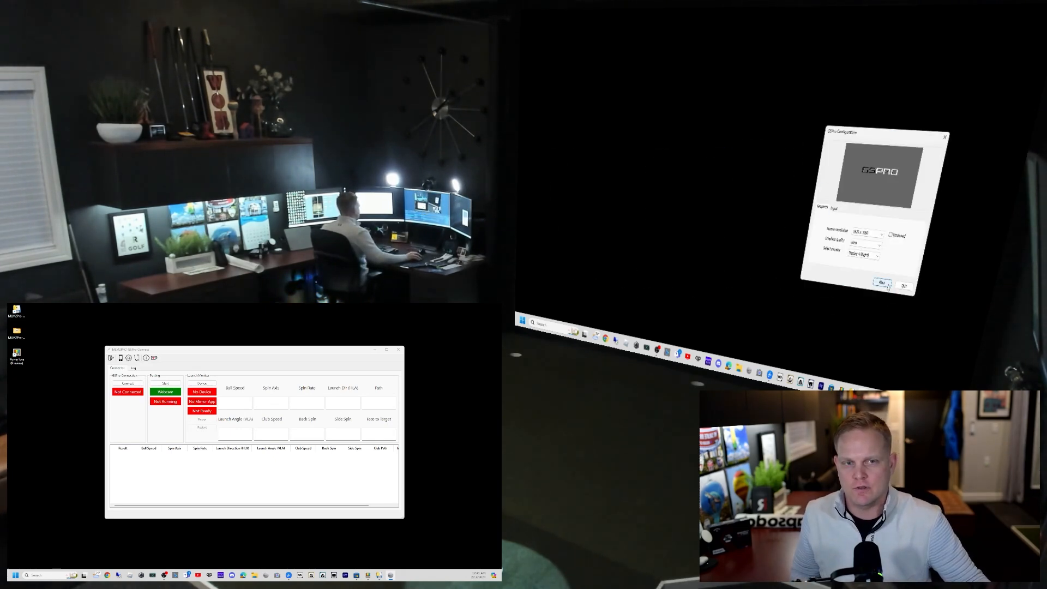
# Launch GSPro from its Configuration dialog while the MLM2PRO Connector stays open.
pyautogui.click(881, 284)
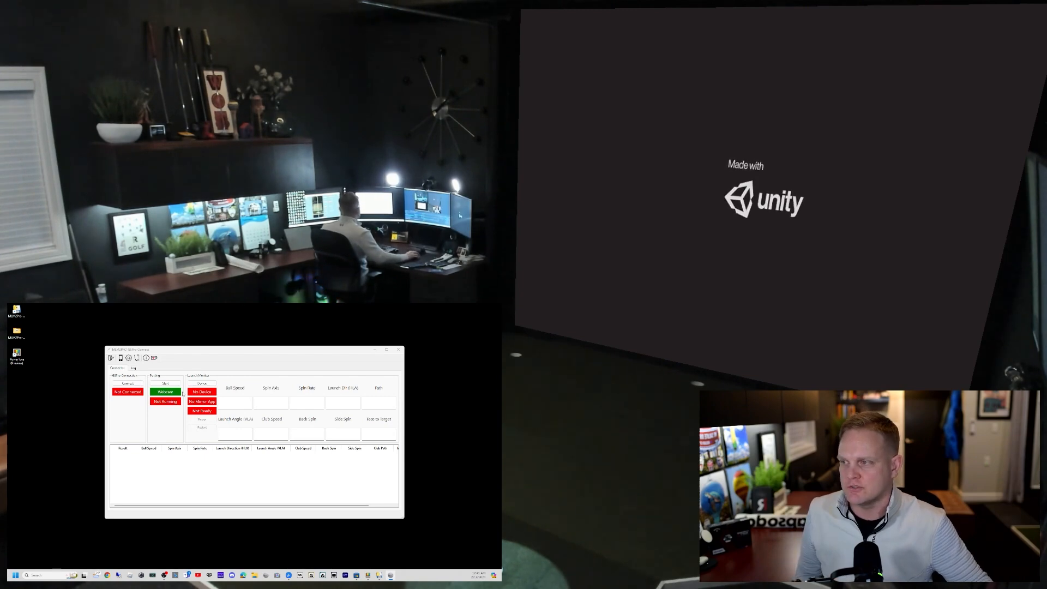
pyautogui.click(165, 392)
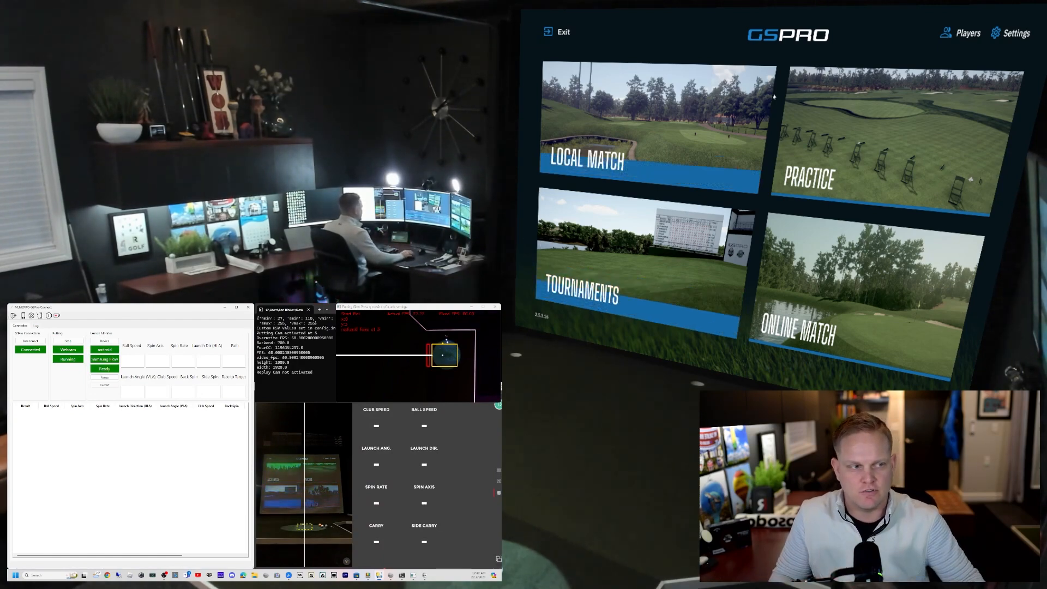
# Choose Practice on the GSPro main menu to reach Match Settings.
pyautogui.click(883, 134)
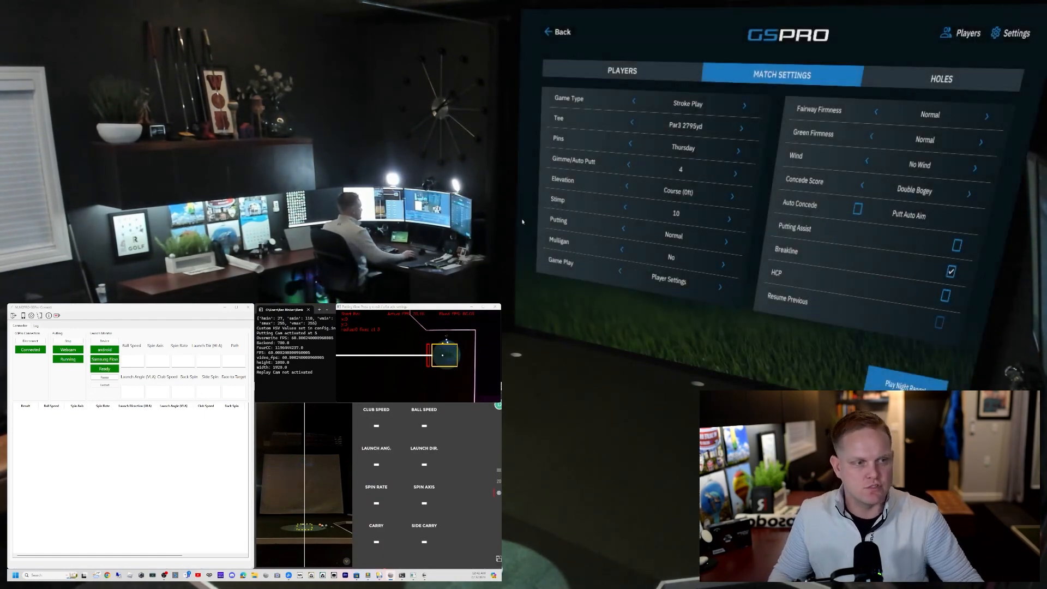
pyautogui.click(906, 384)
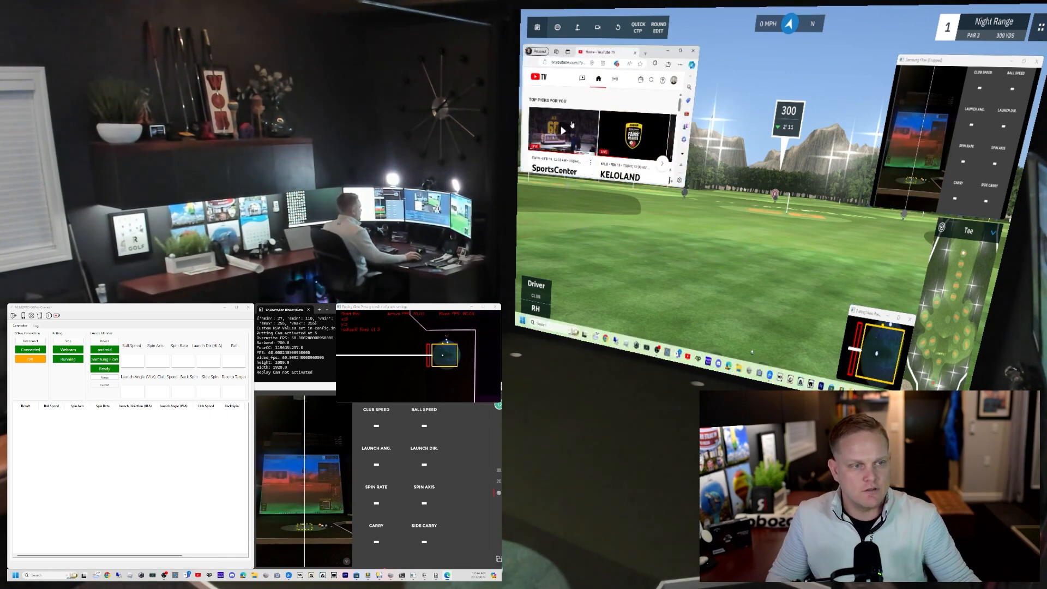
# Click inside the small YouTube TV window pinned over the Night Range.
pyautogui.click(563, 131)
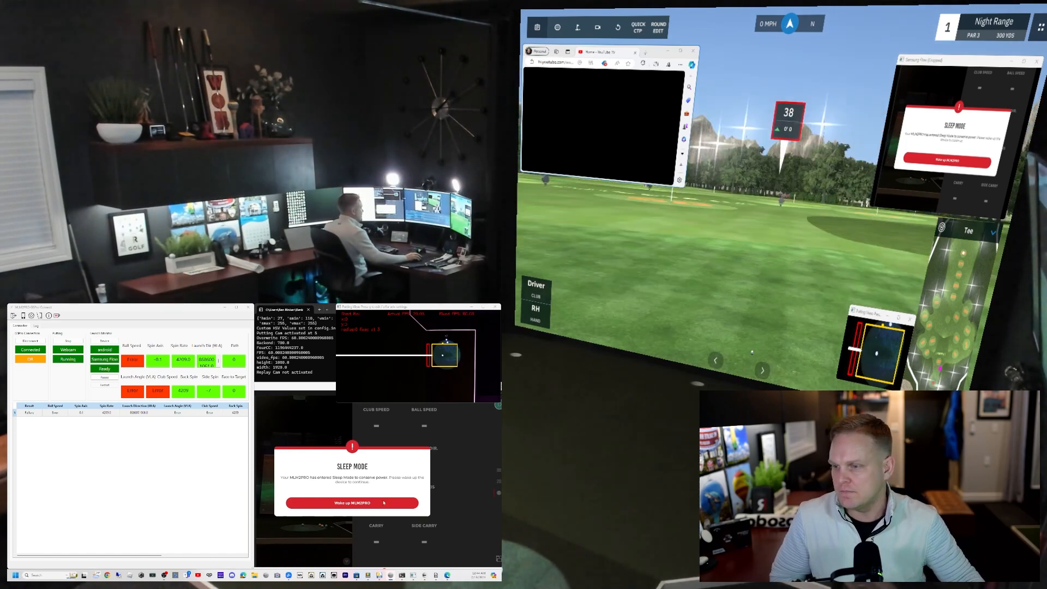
# Wake the MLM2PRO from sleep mode so new shots log in the connector.
pyautogui.click(352, 503)
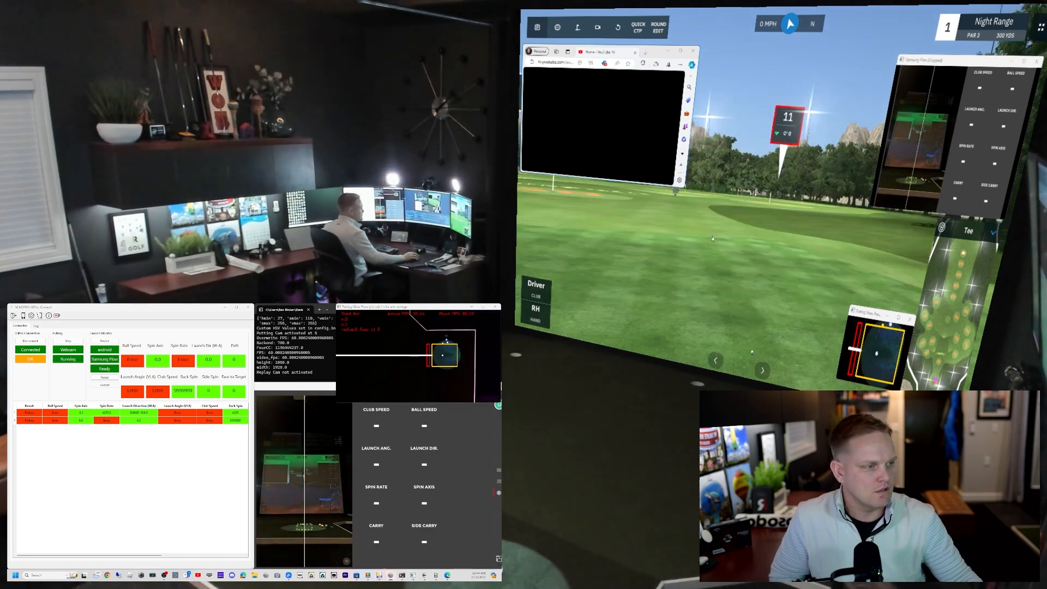
pyautogui.click(535, 284)
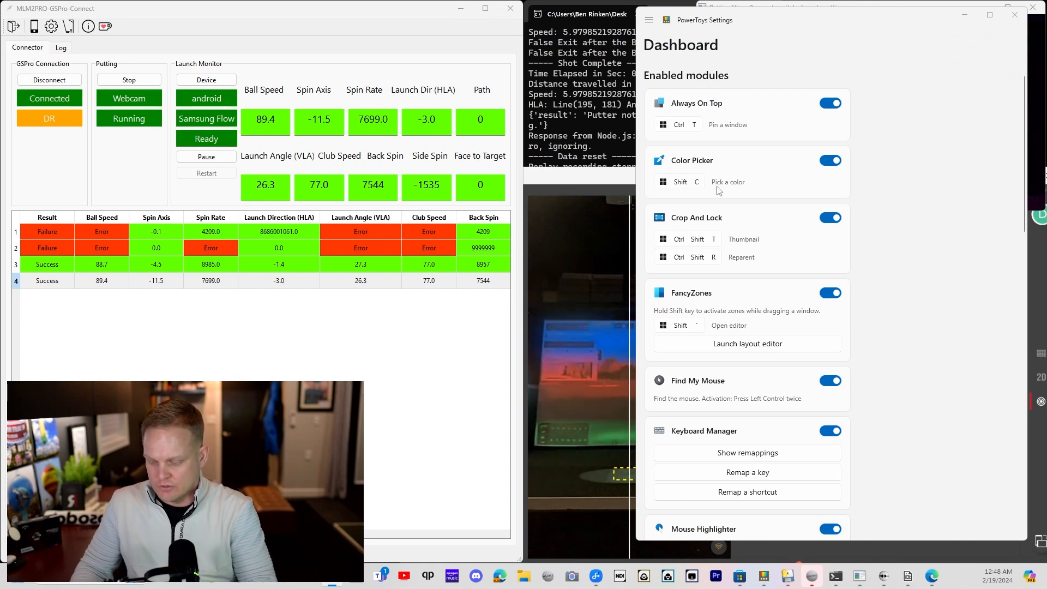
pyautogui.moveTo(816, 176)
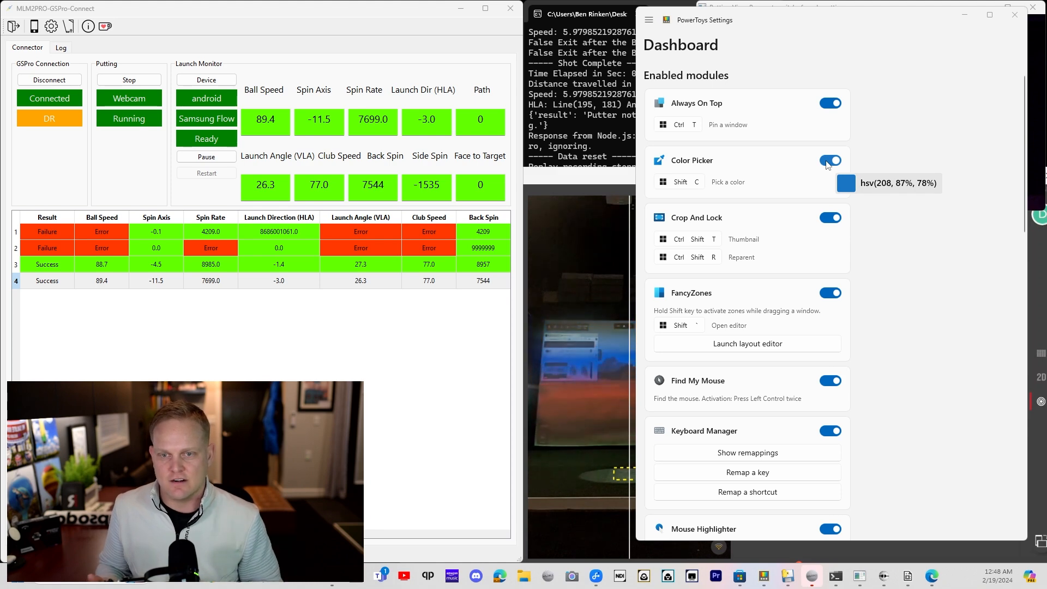
pyautogui.moveTo(437, 247)
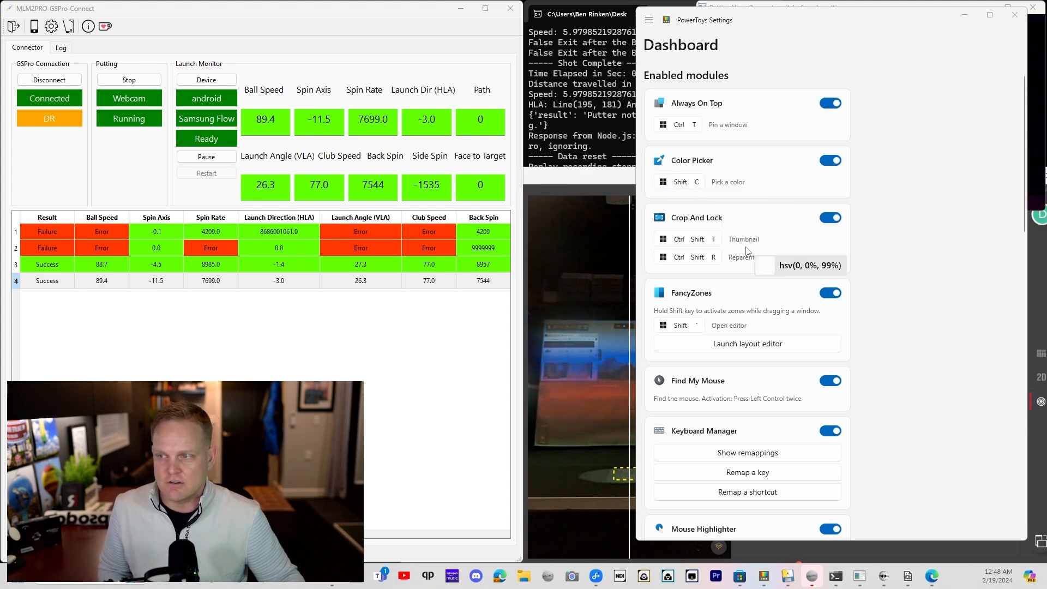
pyautogui.moveTo(727, 273)
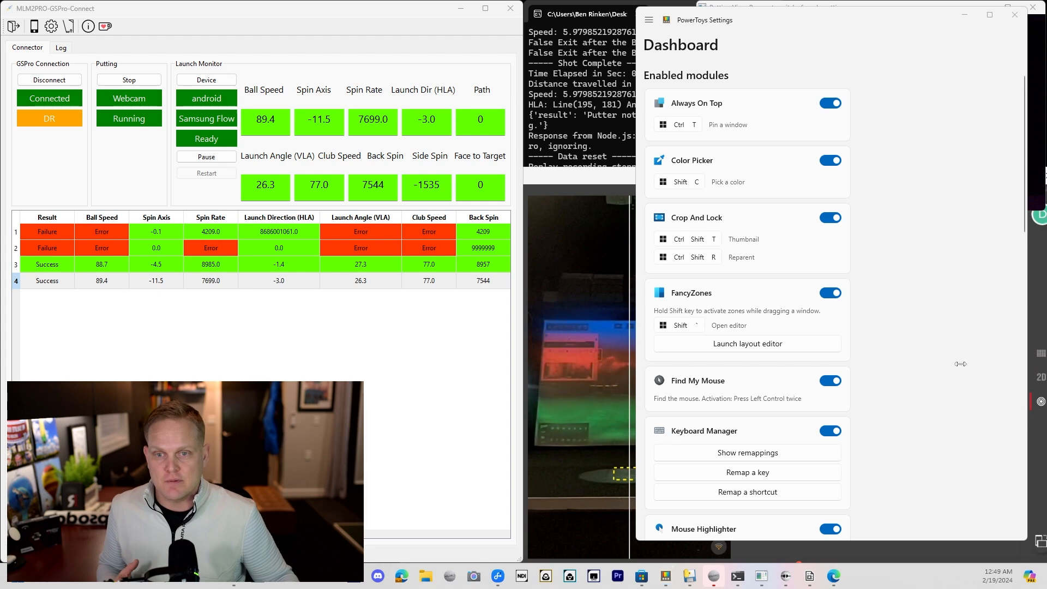
# Launch the FancyZones layout editor from PowerToys Settings.
pyautogui.click(747, 344)
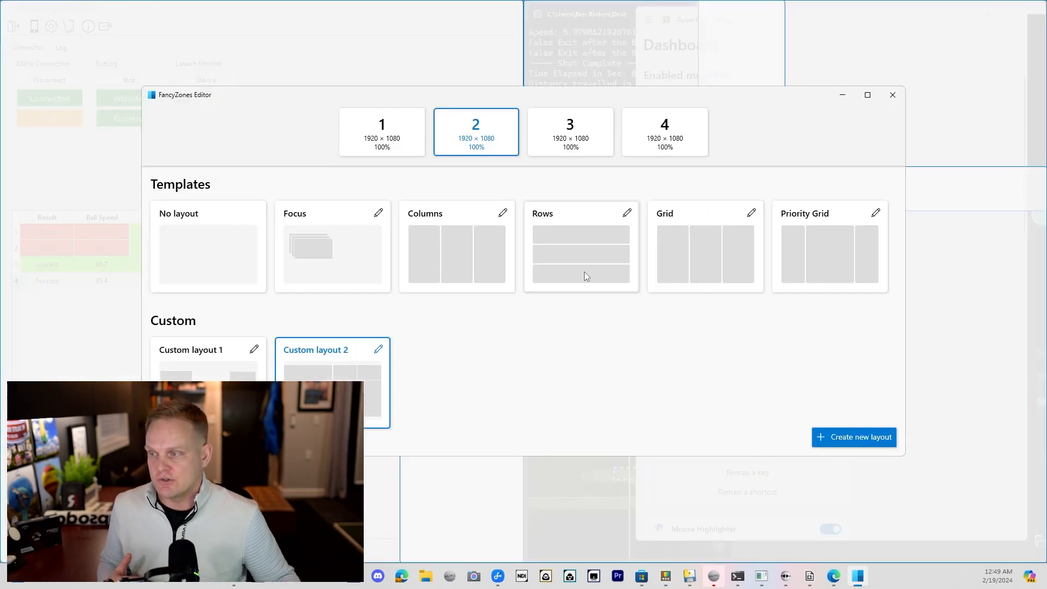
pyautogui.moveTo(606, 290)
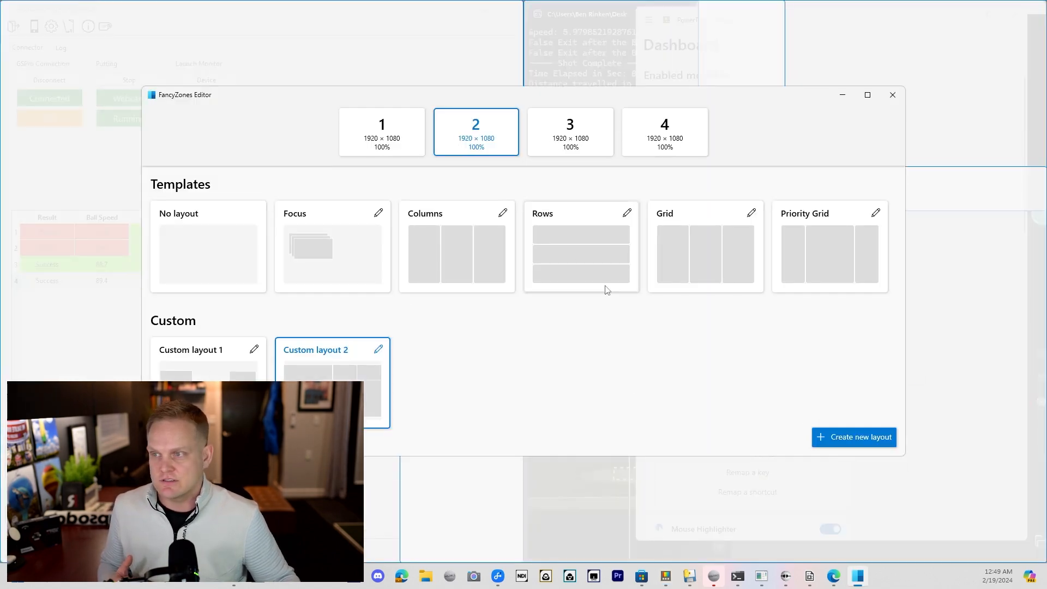
pyautogui.click(664, 131)
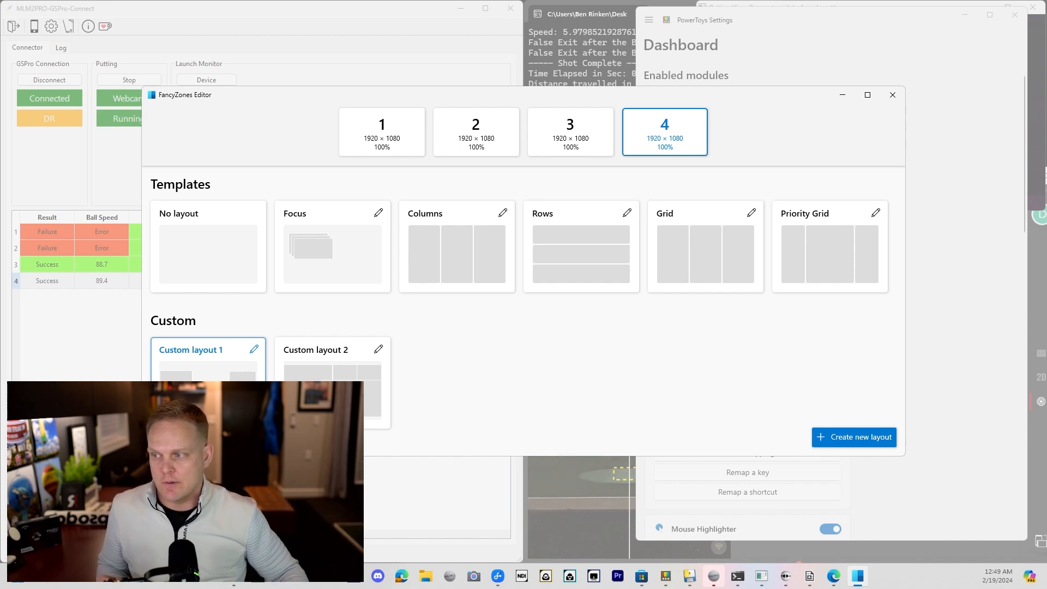
pyautogui.click(475, 132)
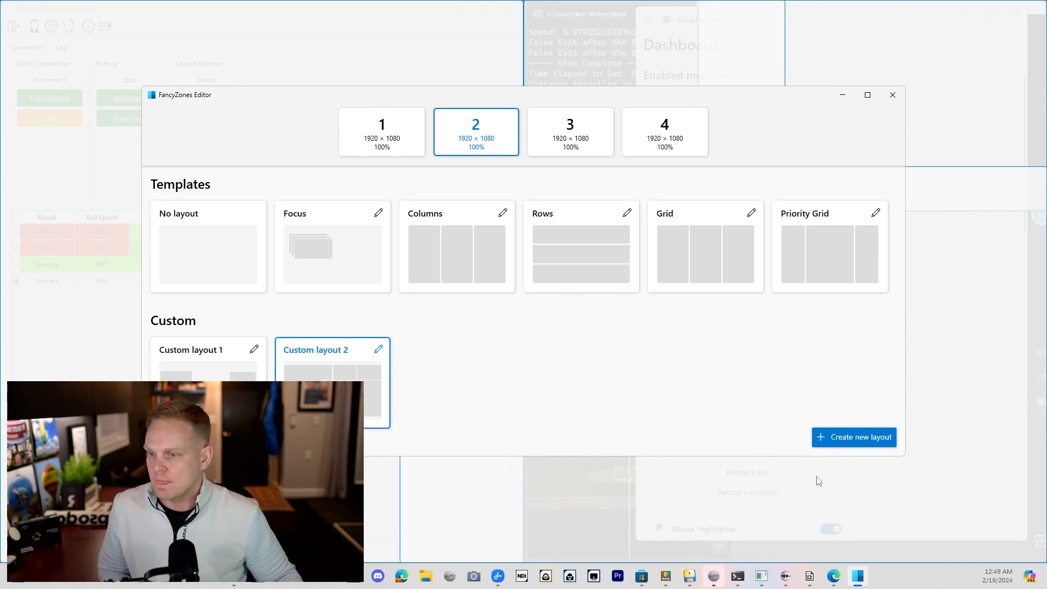
pyautogui.click(892, 95)
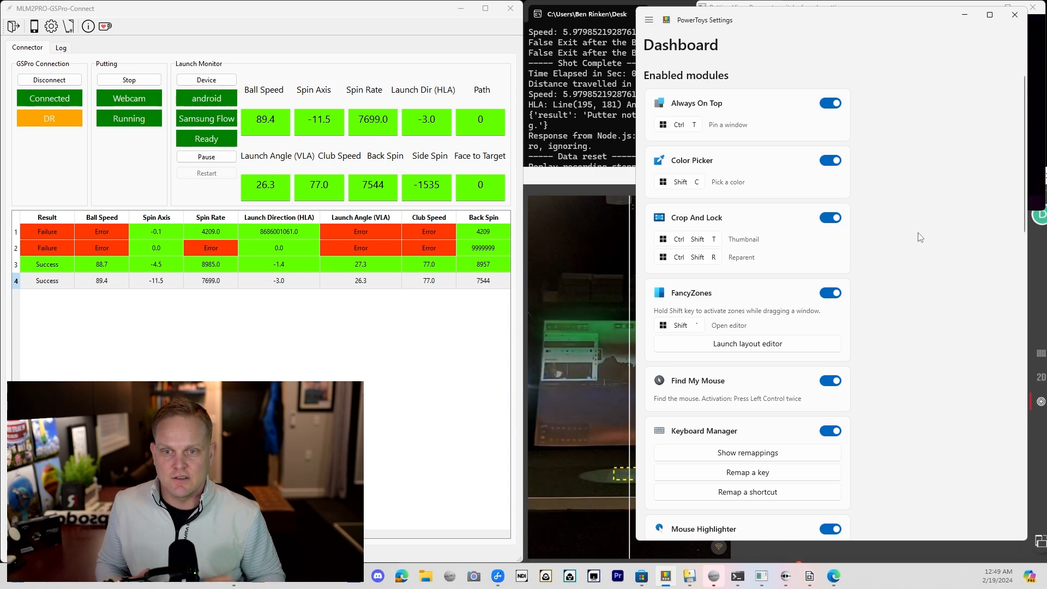
pyautogui.moveTo(928, 187)
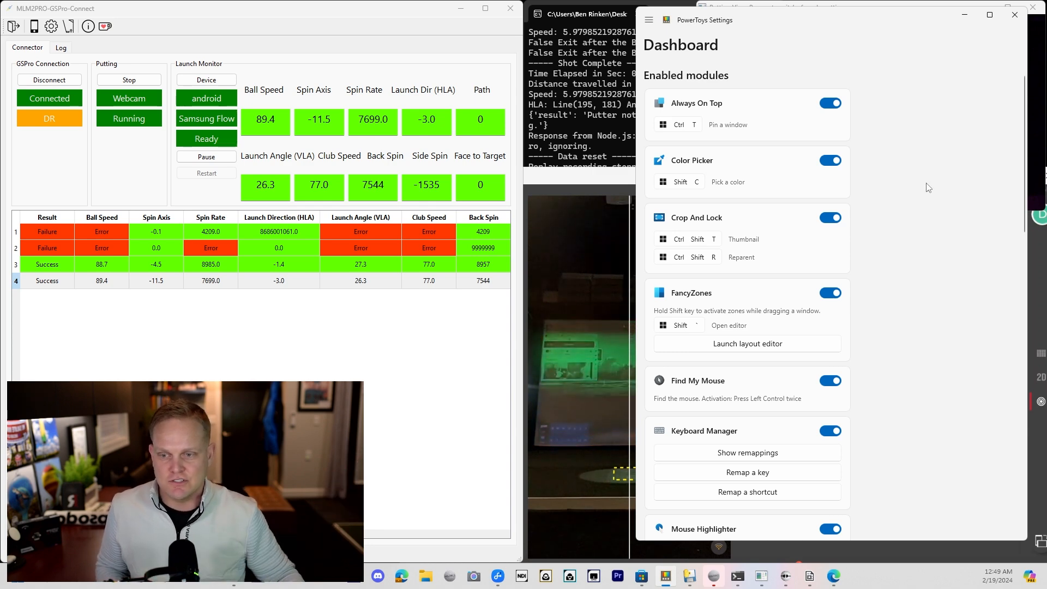